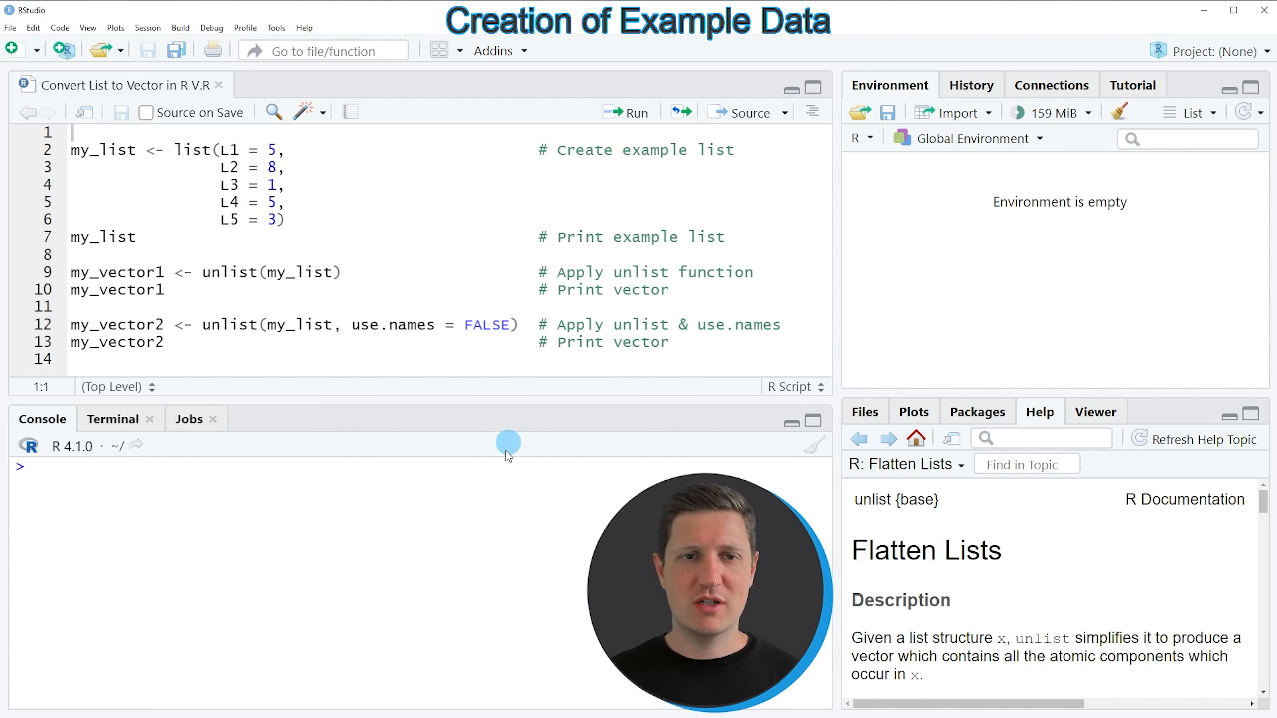
Select lines 2–6, the code that builds my_list with elements L1 to L5
click(289, 221)
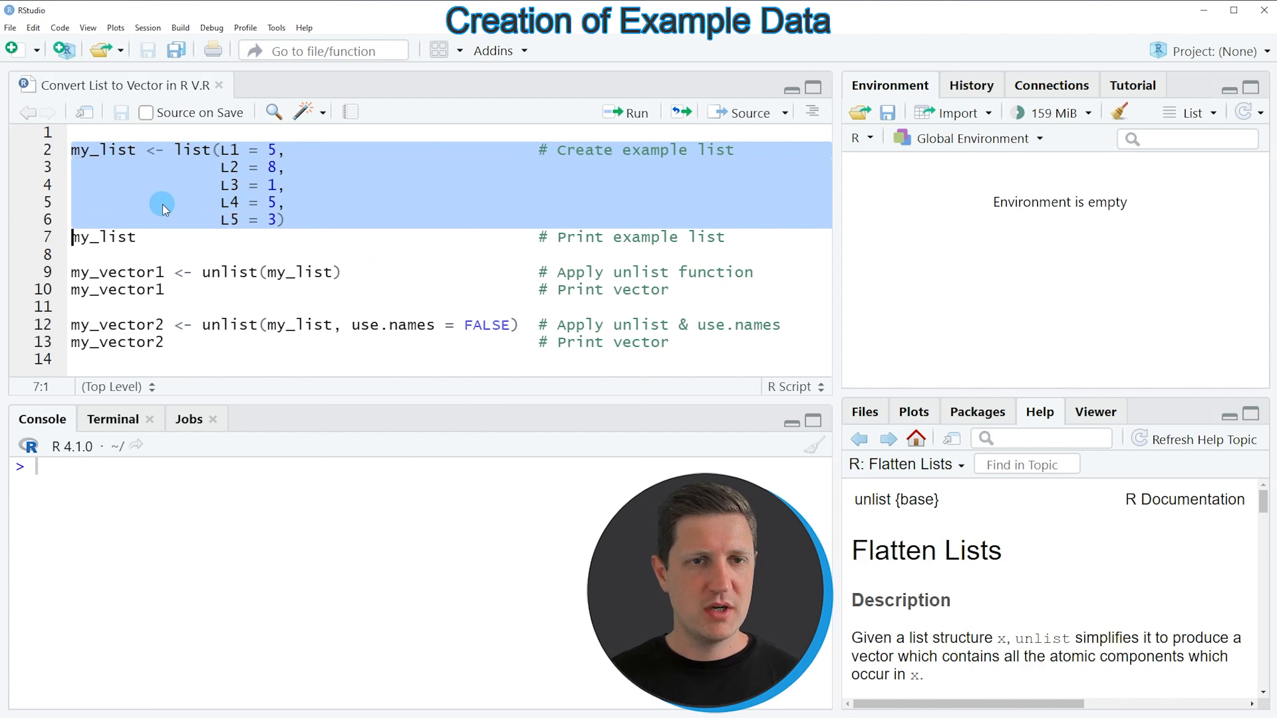
Run the list-creation code so my_list exists as a list of 5 objects
click(627, 113)
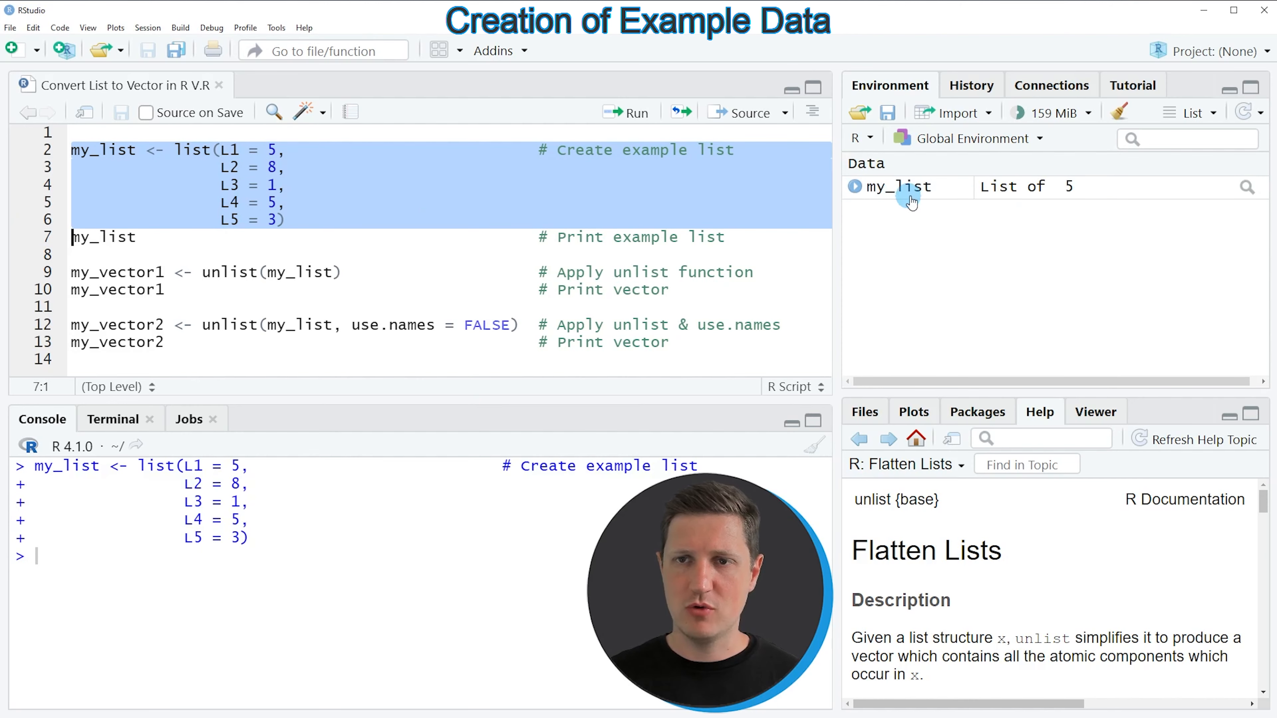
mouse_move(900, 188)
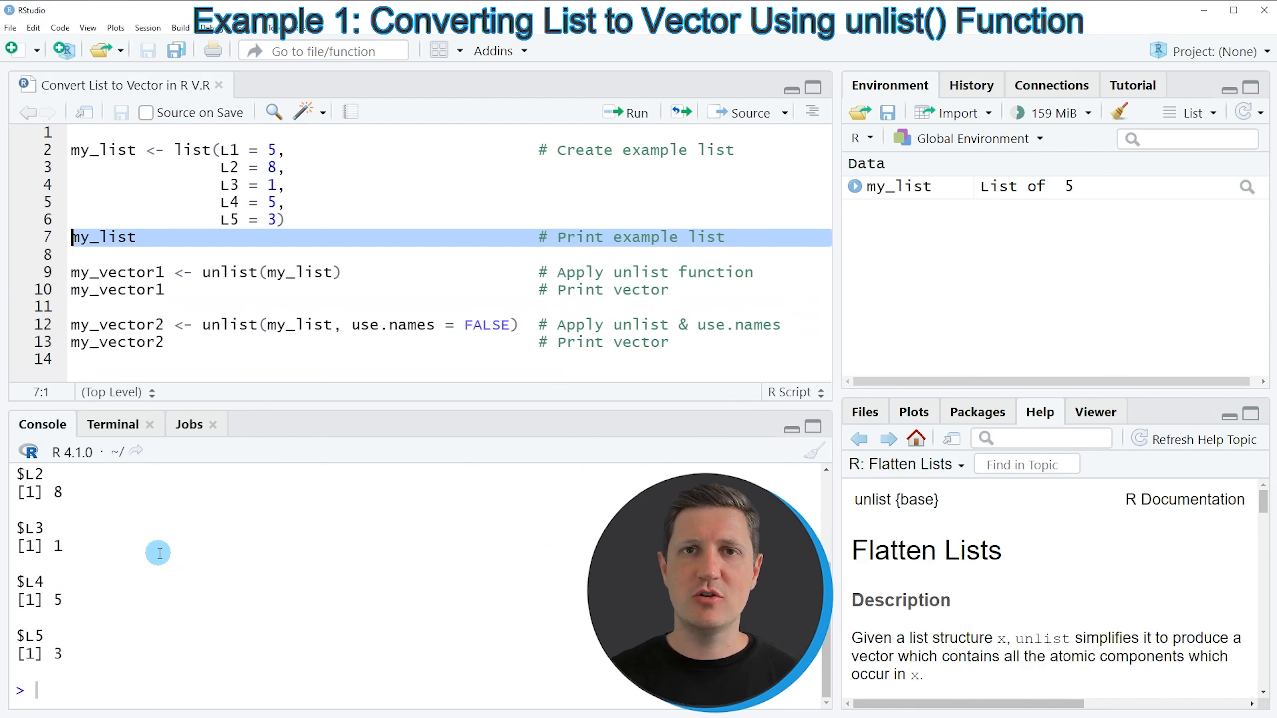
mouse_move(189, 376)
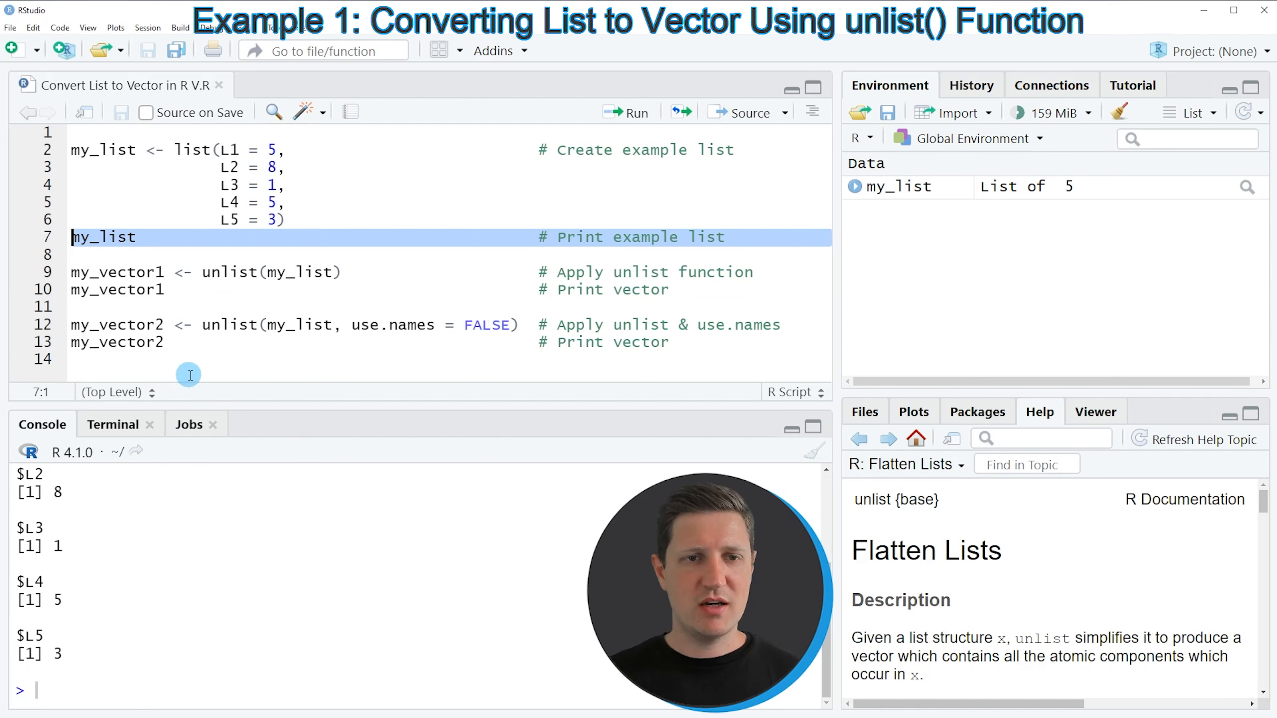
click(232, 272)
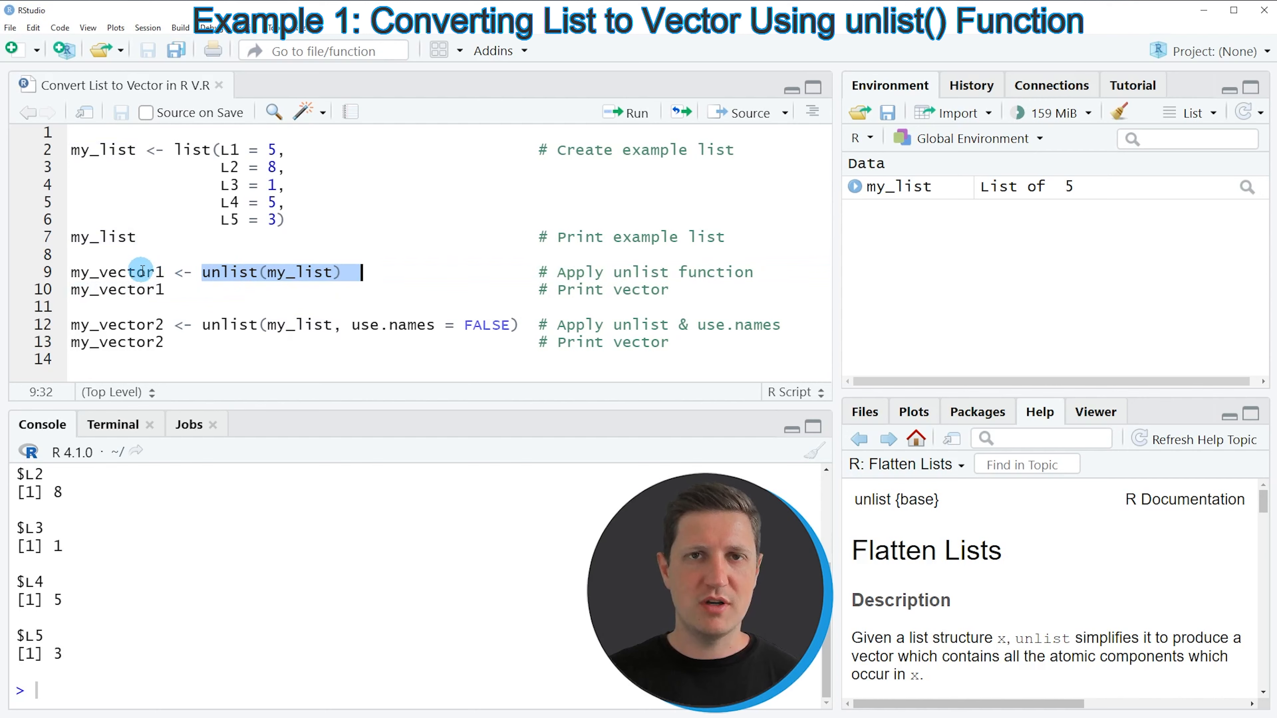
click(100, 272)
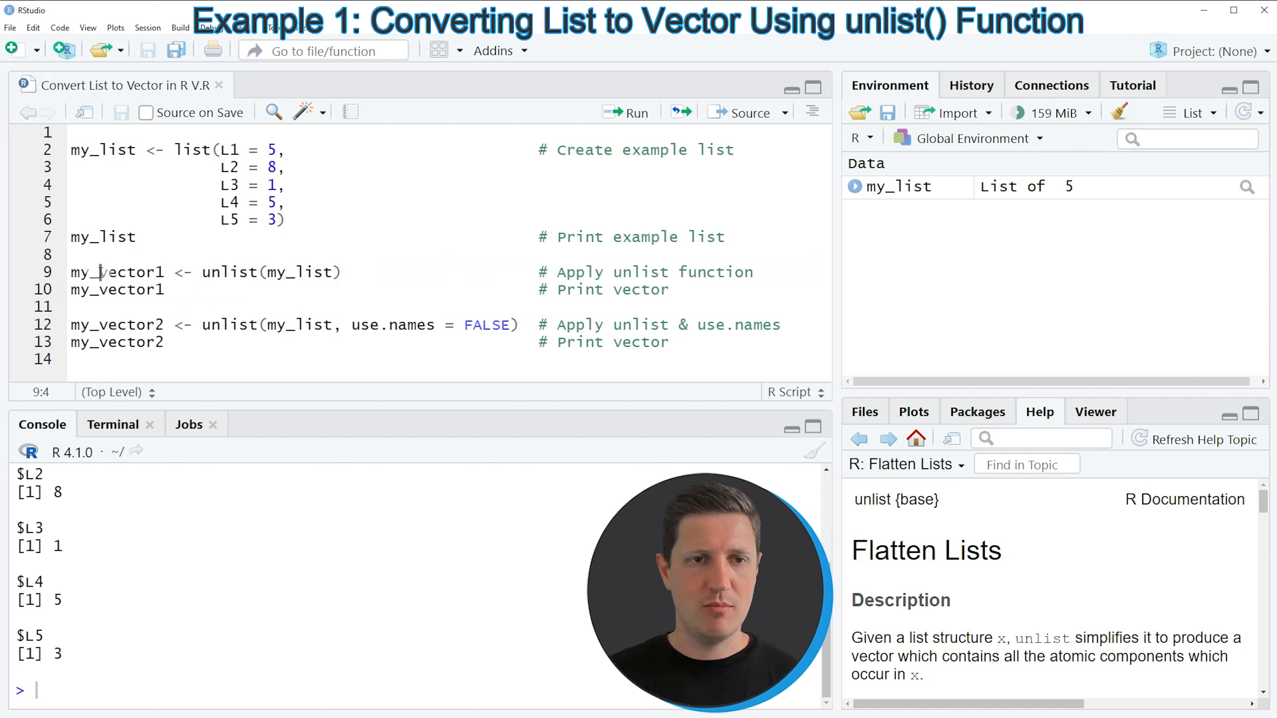
double_click(117, 272)
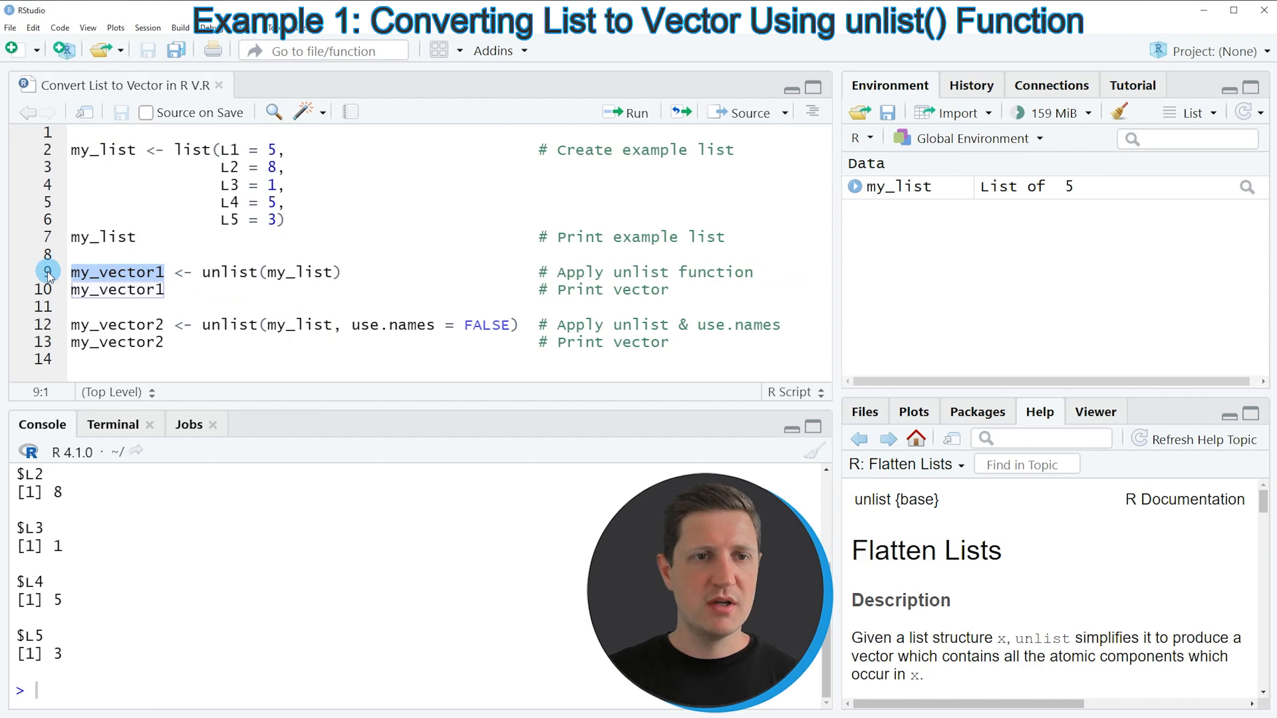
Run the unlist line creating my_vector1, a named numeric vector 5 8 1 5 3
click(627, 112)
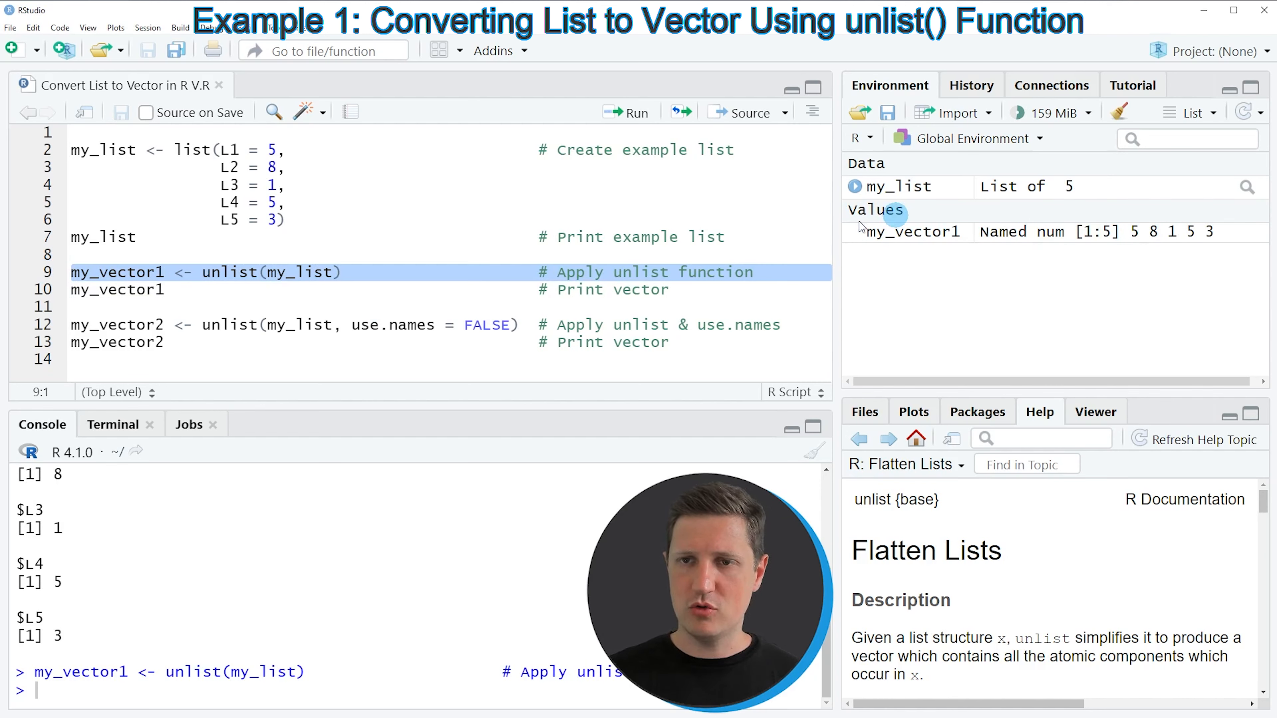
mouse_move(914, 232)
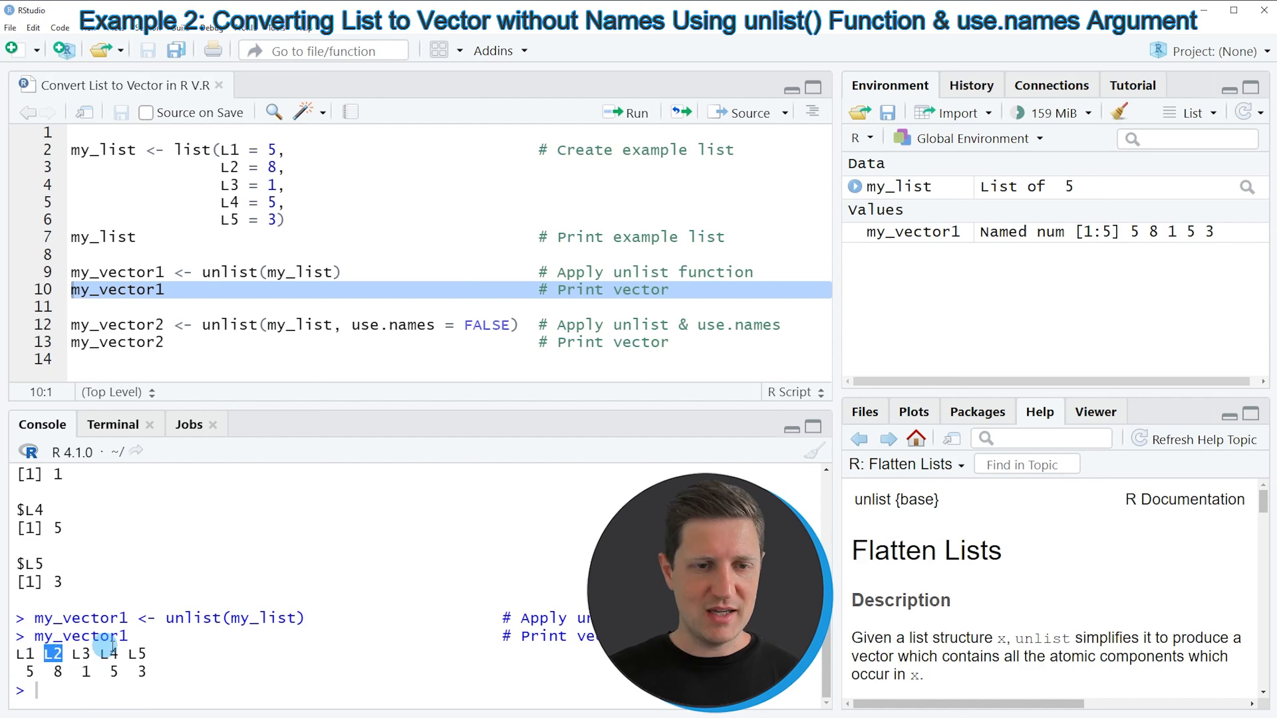
mouse_move(161, 675)
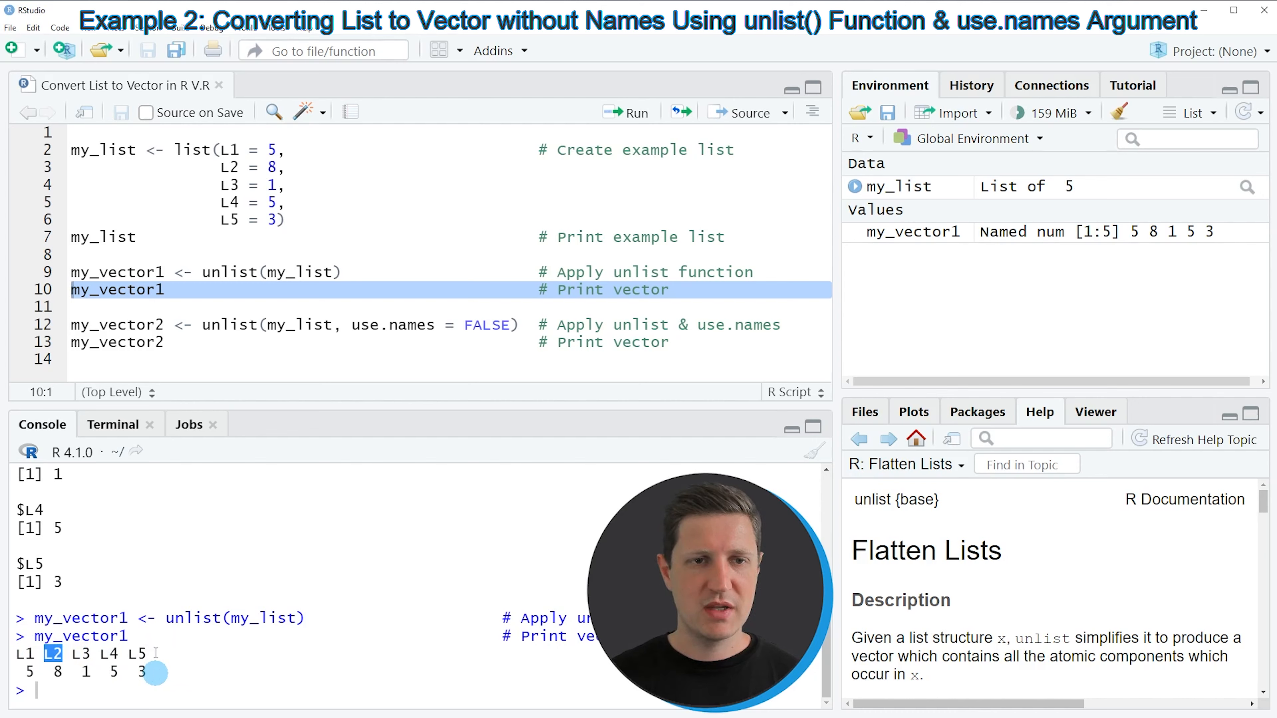
click(237, 326)
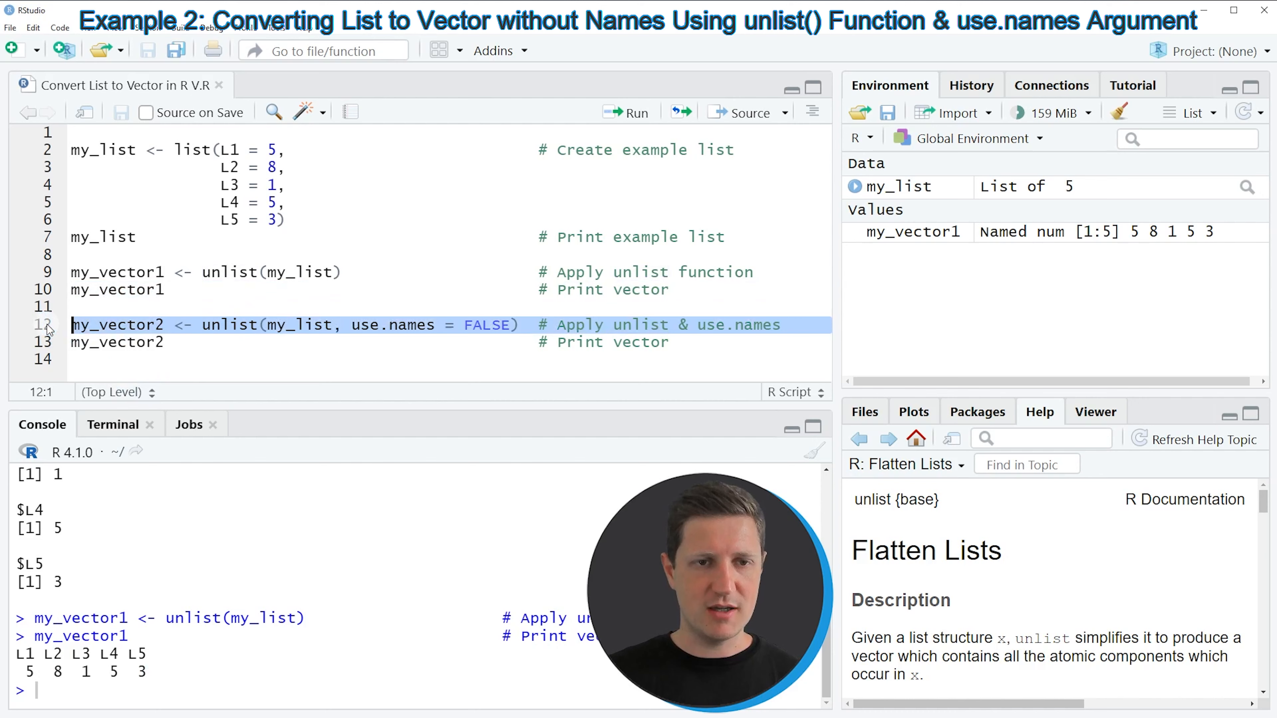
click(342, 325)
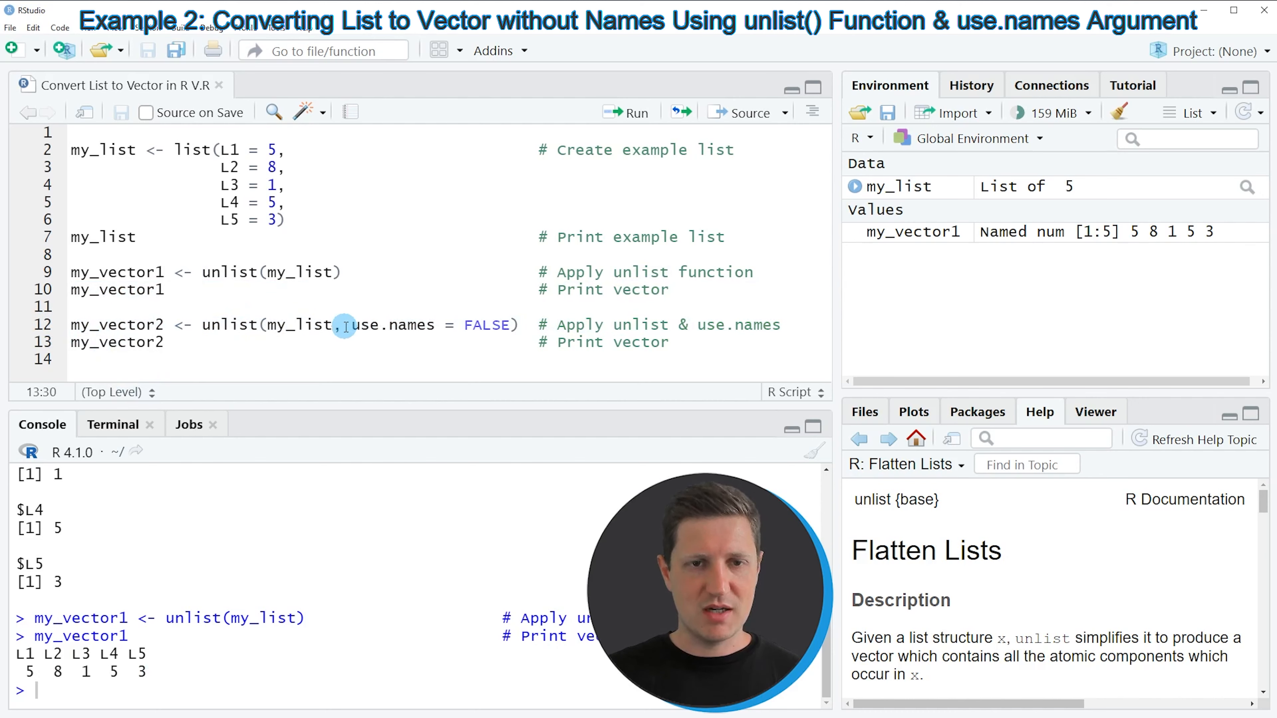
double_click(393, 325)
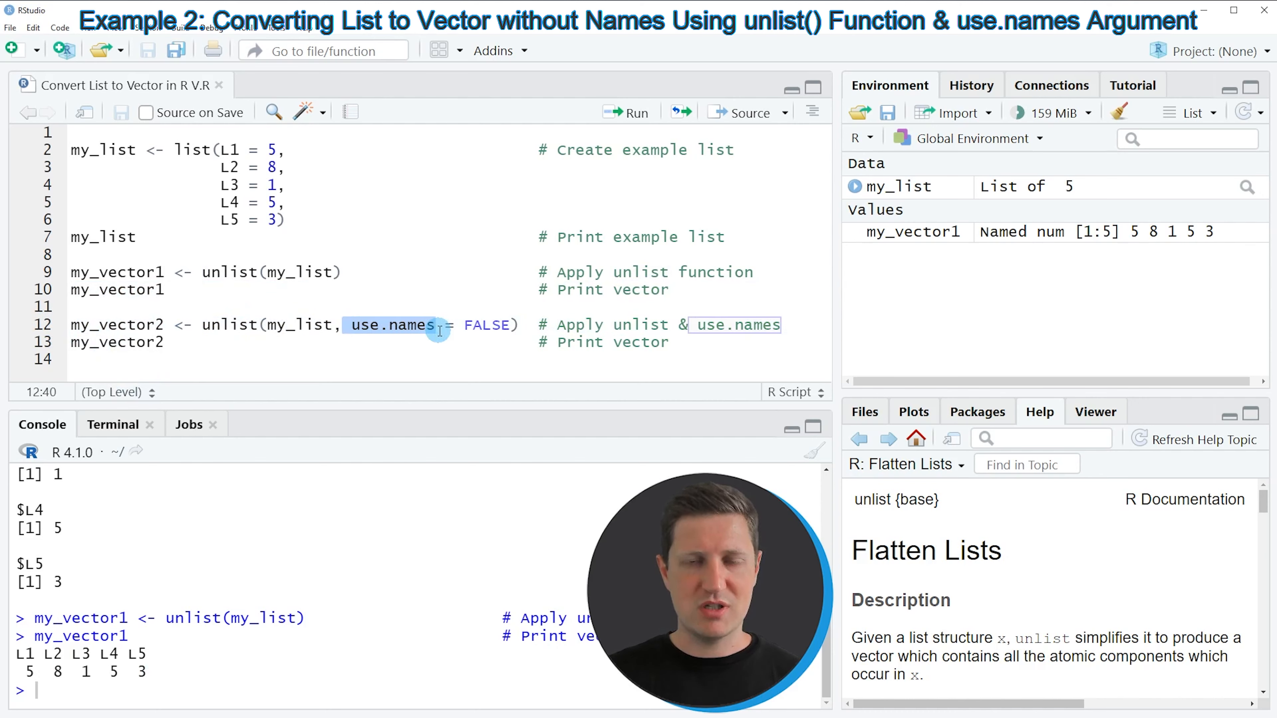
double_click(489, 324)
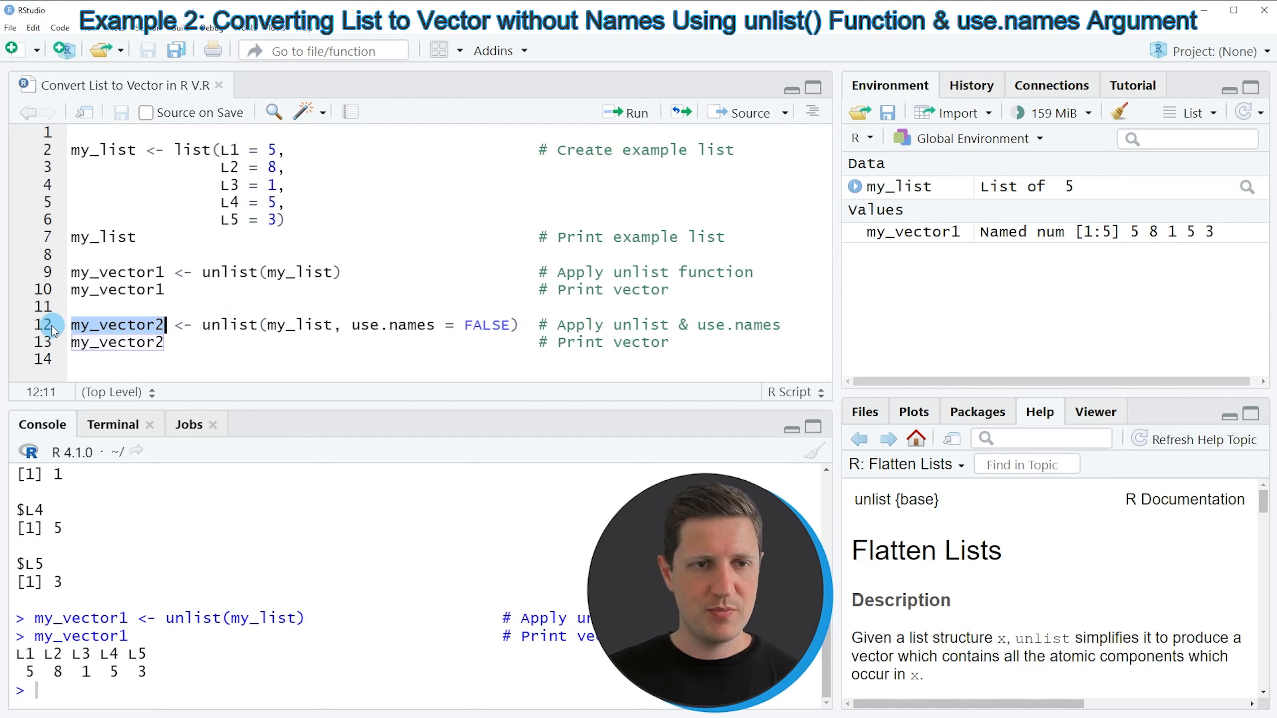
Run the use.names = FALSE unlist line creating unnamed my_vector2 as 5 8 1 5 3
click(626, 112)
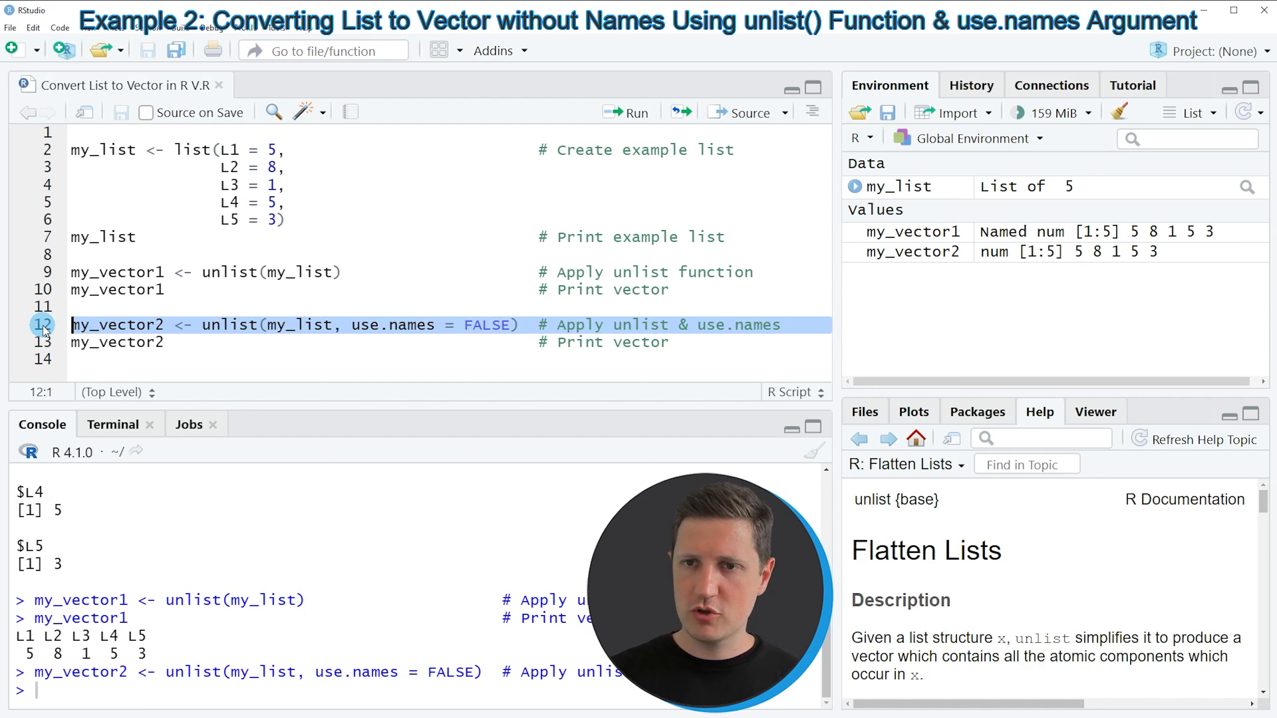
mouse_move(944, 253)
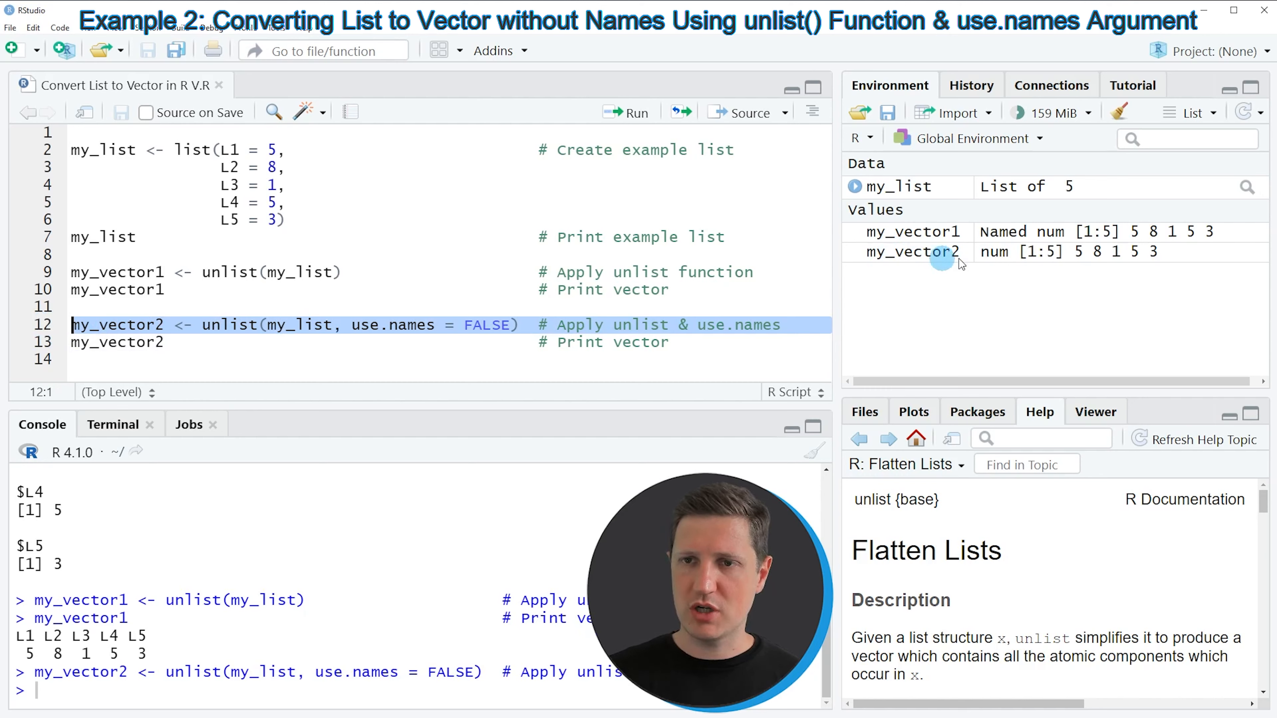
mouse_move(912, 252)
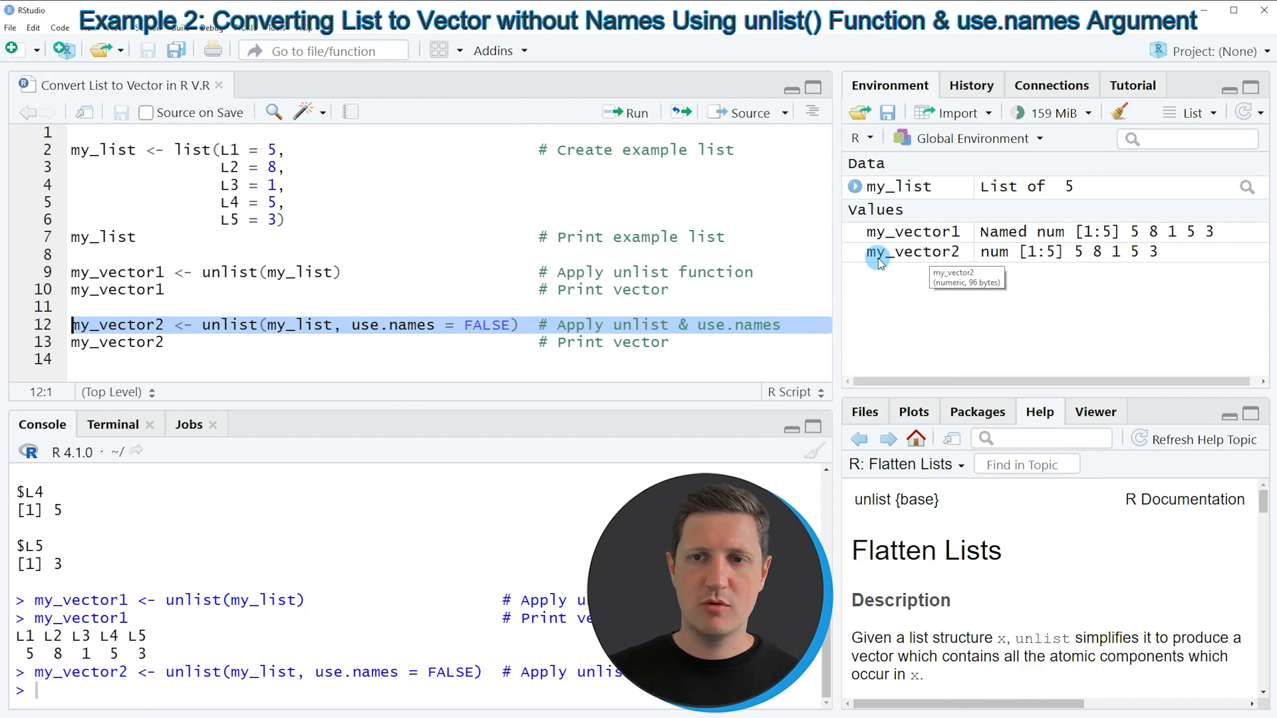